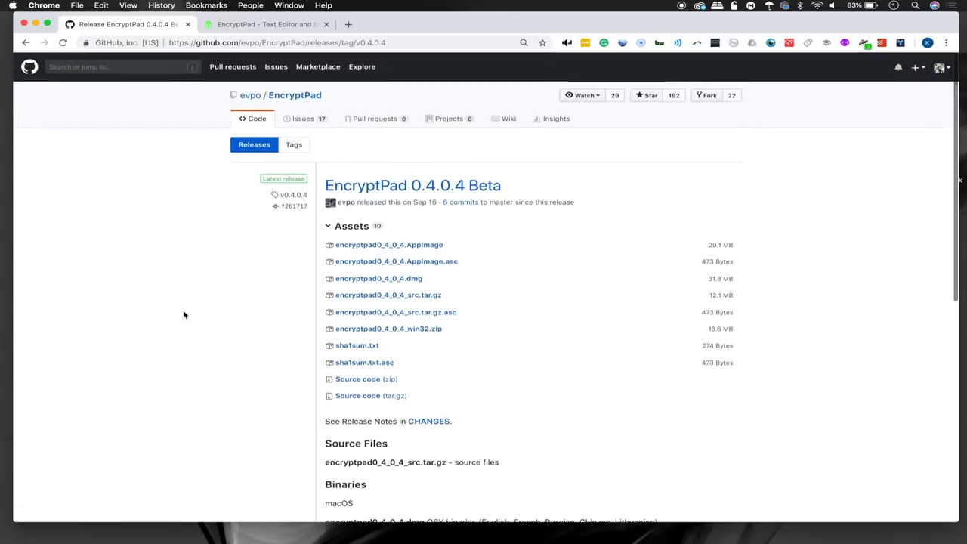
# Open the EncryptPad site's tutorial 'Encrypt a binary file such as a picture or an archive'
pyautogui.click(266, 25)
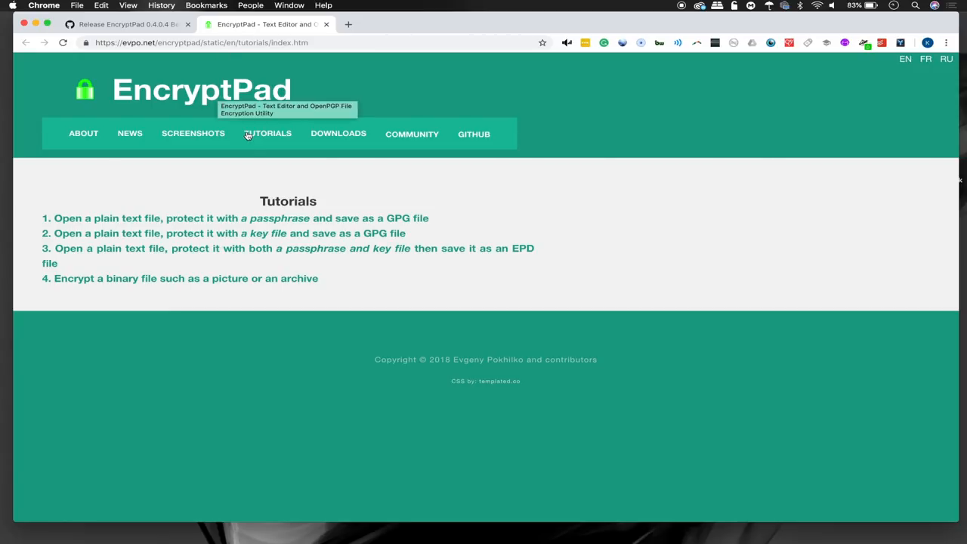
pyautogui.moveTo(306, 309)
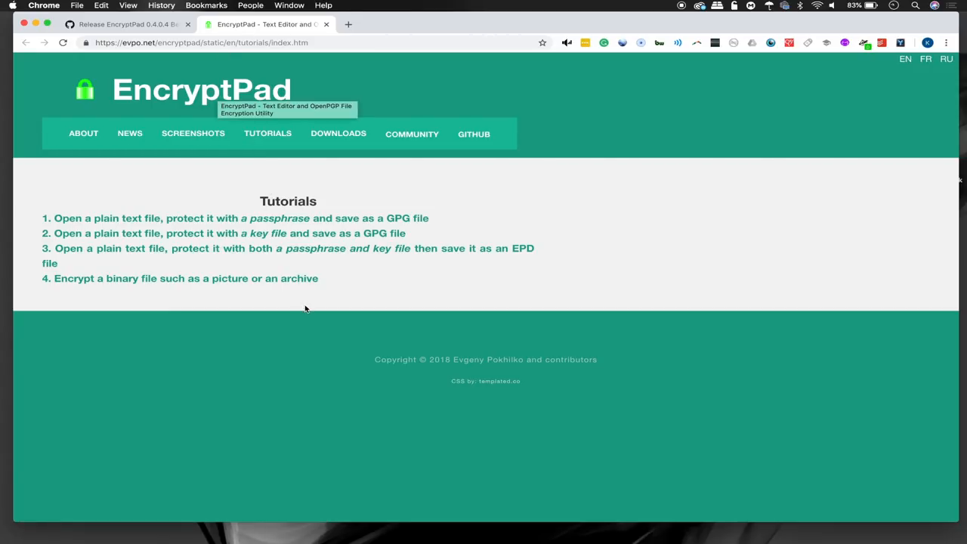
pyautogui.click(184, 278)
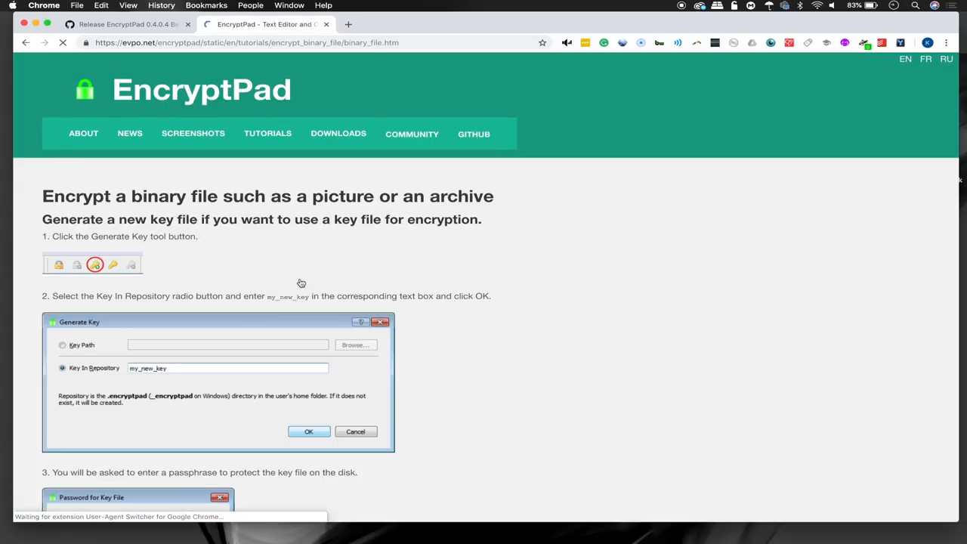
pyautogui.scroll(-3)
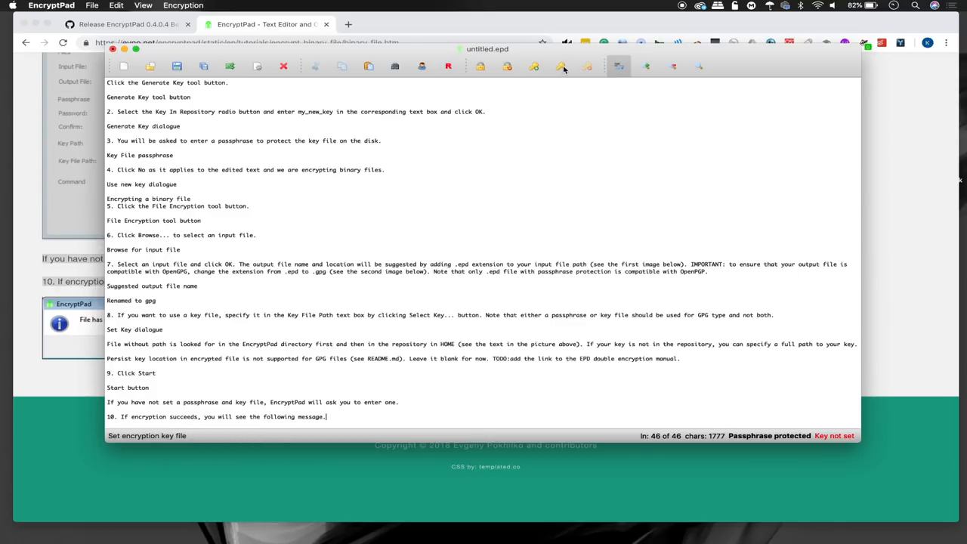
# Open the Generate Key dialog from the EncryptPad toolbar
pyautogui.click(561, 67)
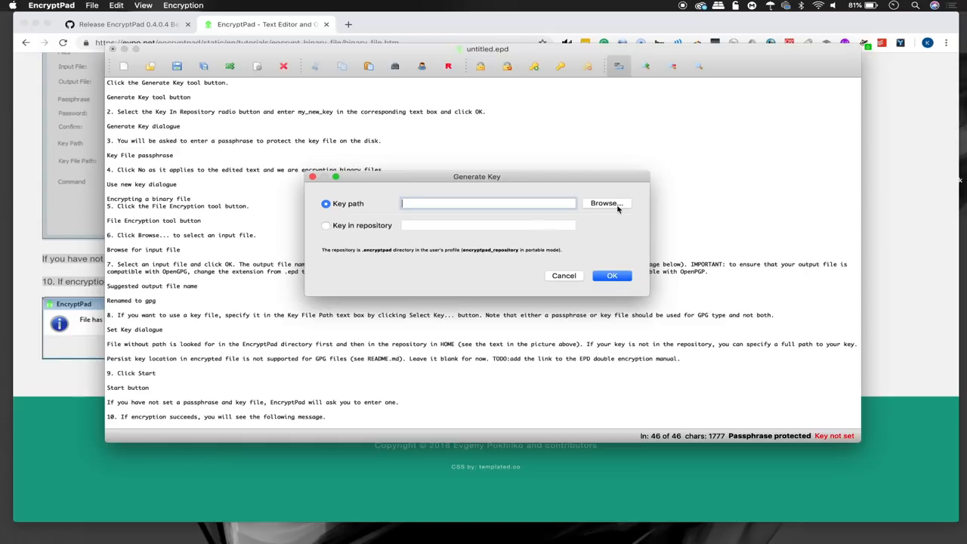
# Browse for a save location for the new key file and accept it
pyautogui.click(612, 275)
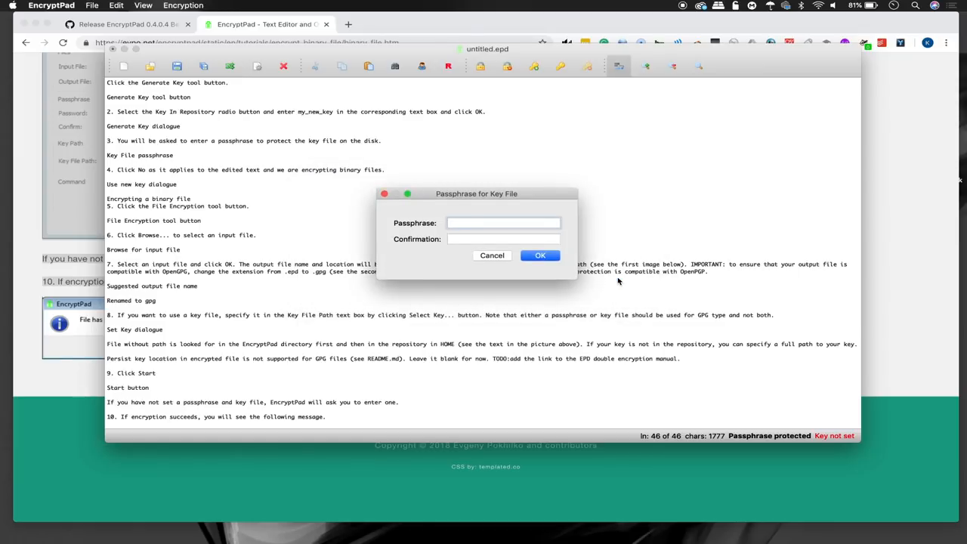
# Enter and confirm the key file passphrase, then accept using the key for untitled.epd
pyautogui.click(541, 255)
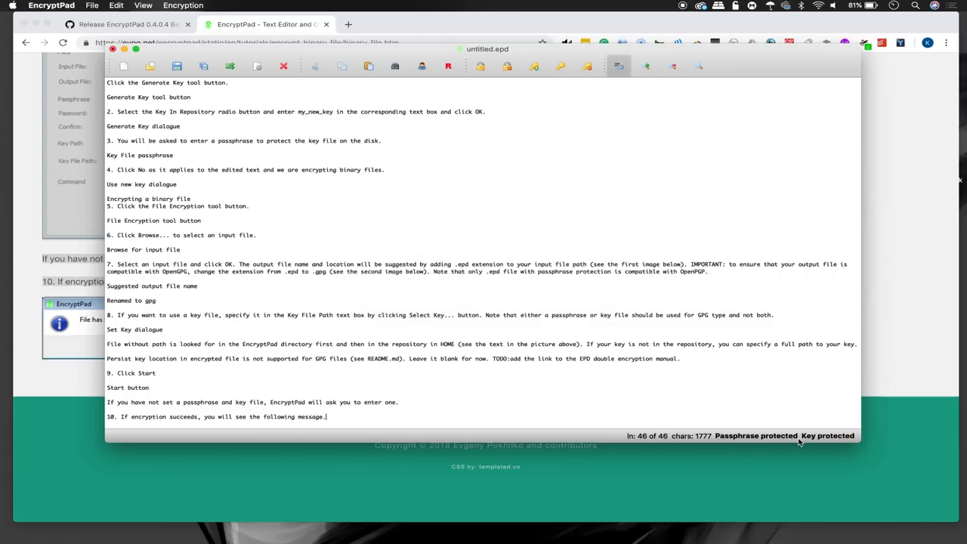
pyautogui.moveTo(177, 66)
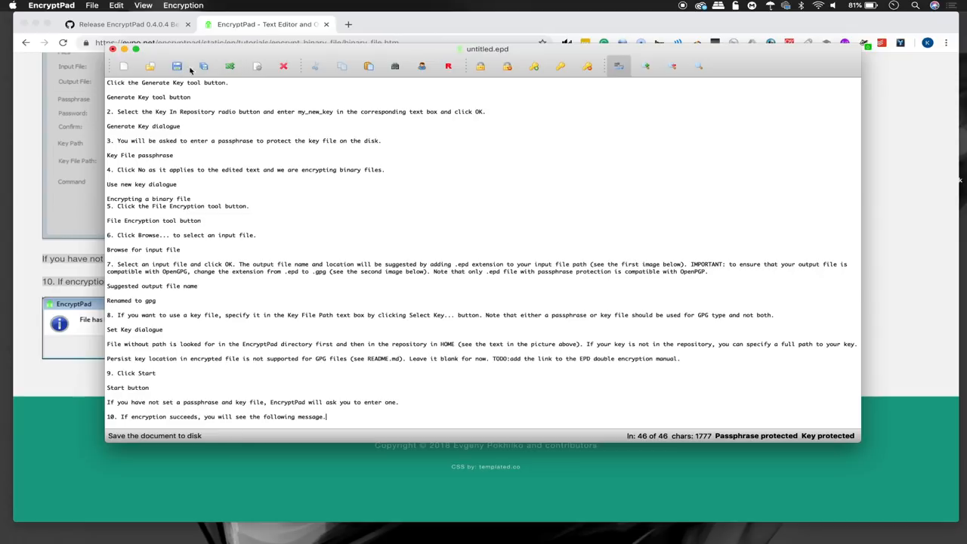